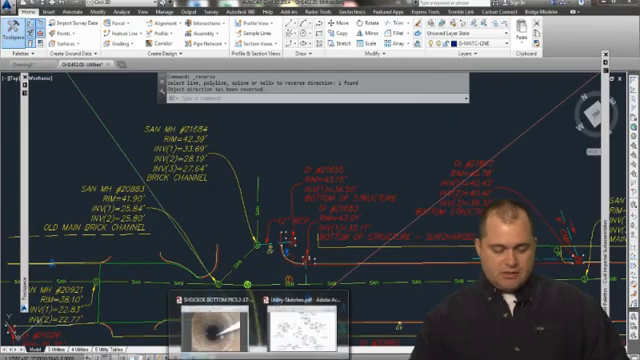
Show the Toolspace Prospector tab with the Active Drawing View tree.
click(204, 324)
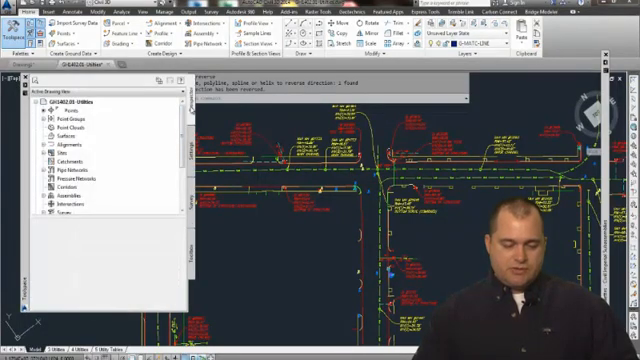
Expand Point Groups and preview the Manholes group's points in Prospector.
click(42, 104)
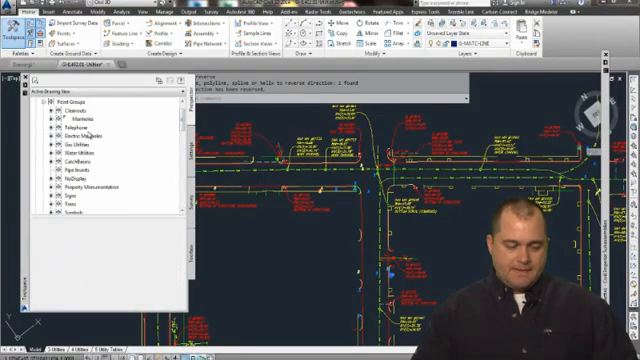
click(95, 120)
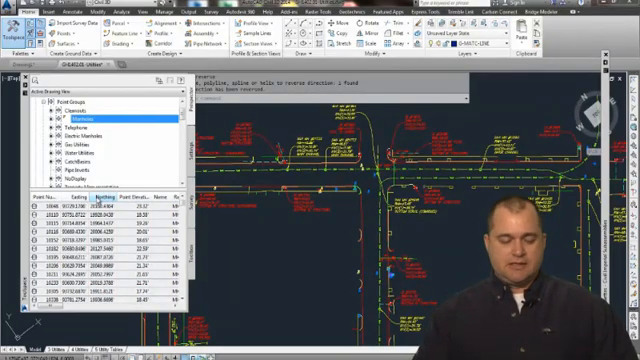
Bring up the Manholes point group's actions to edit its points in a table.
right_click(80, 117)
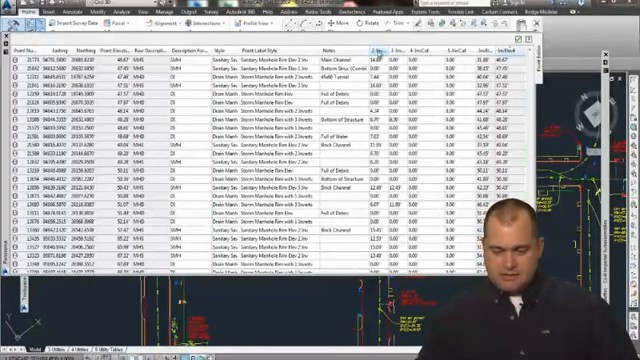
click(440, 54)
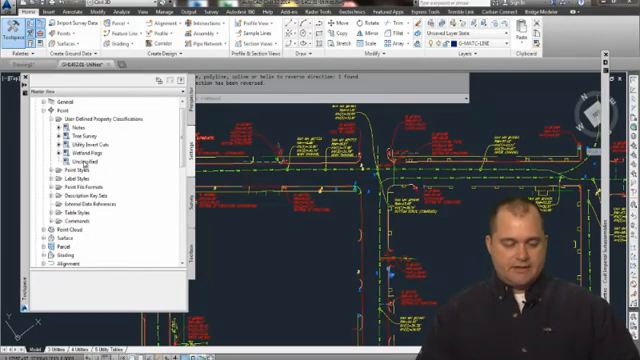
Show the InvCut point label expressions under Point > Label Styles in Settings.
click(90, 146)
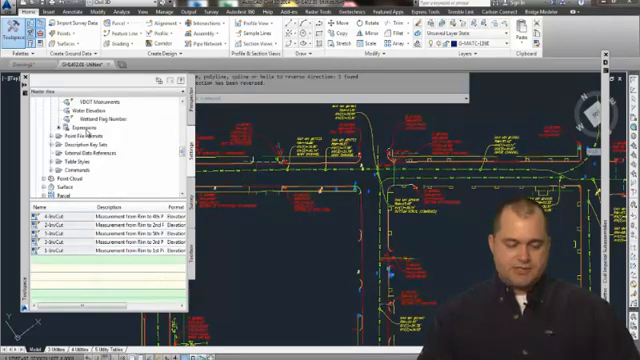
List the InvElev1 through InvElev5 invert elevation expressions.
click(95, 128)
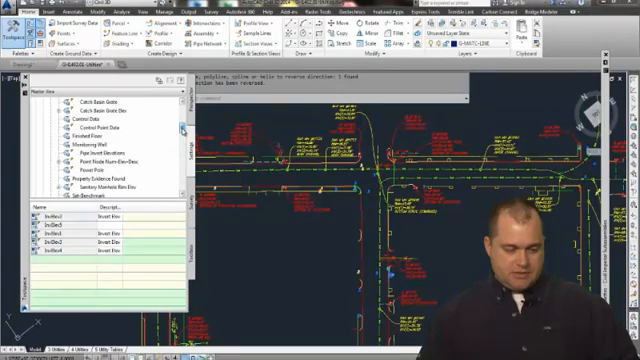
Expand Storm Manhole Rim Elev and open the Storm Manhole Rim with 3 Inverts style.
scroll(down, 3)
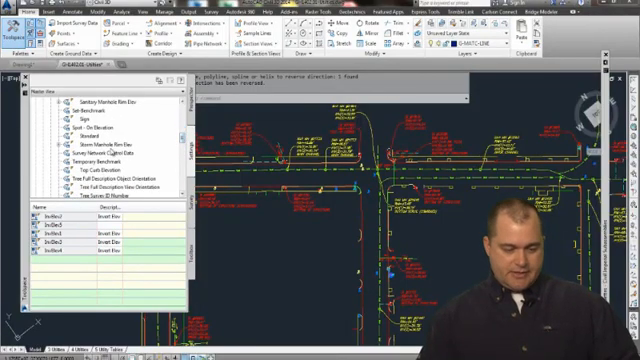
click(69, 147)
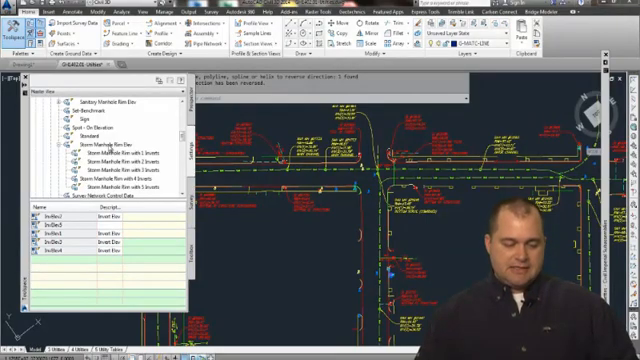
click(120, 145)
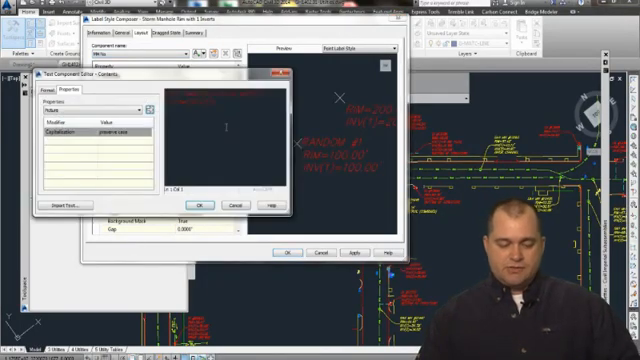
Close the Text Component Editor and Label Style Composer for the manhole rim style.
click(130, 102)
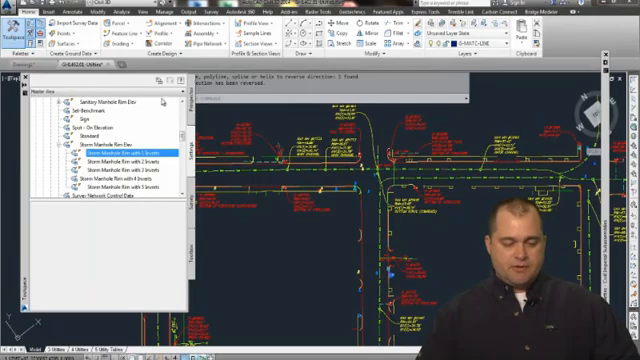
Open the Manholes point group's Properties from its context menu.
right_click(75, 118)
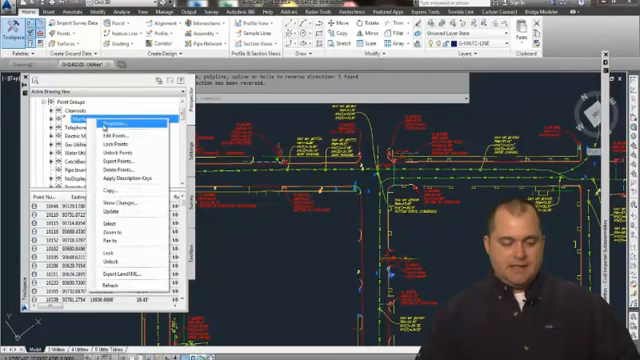
click(115, 121)
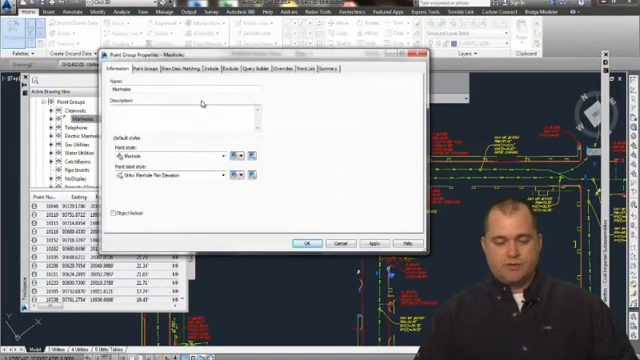
right_click(70, 118)
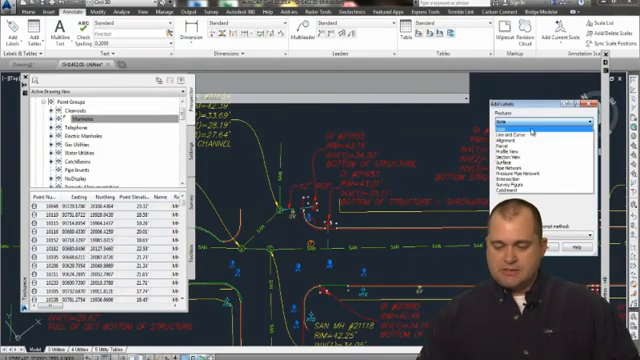
Set Add Labels to Line and Curve, Single Segment, style Util: Sanitary 10in PVC Pipe.
click(537, 128)
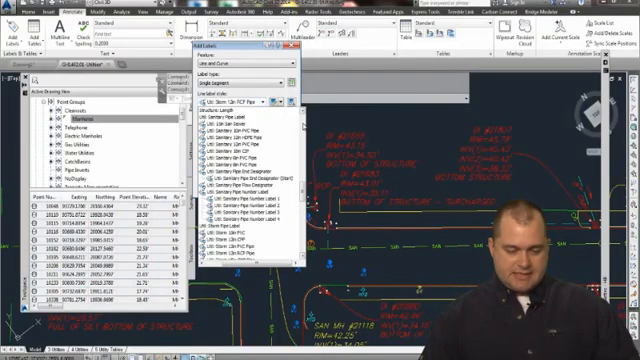
click(235, 122)
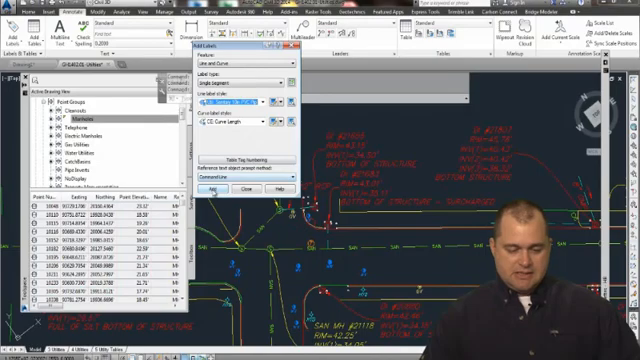
Place a 10" PVC label on a sewer line, then choose Util: Sanitary Pipe End Designator.
click(196, 188)
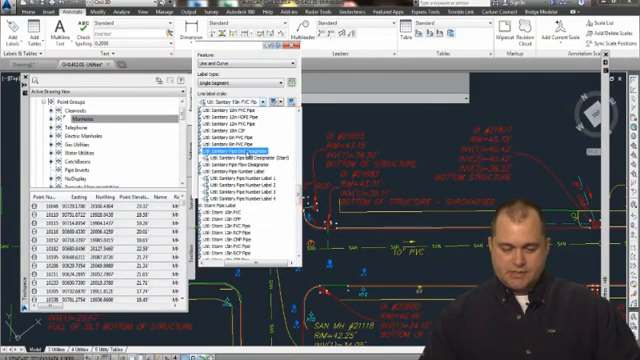
click(245, 147)
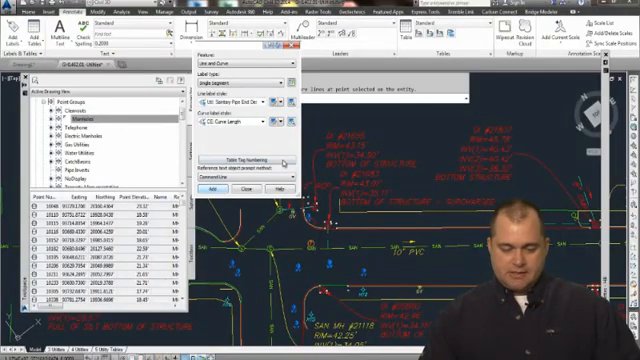